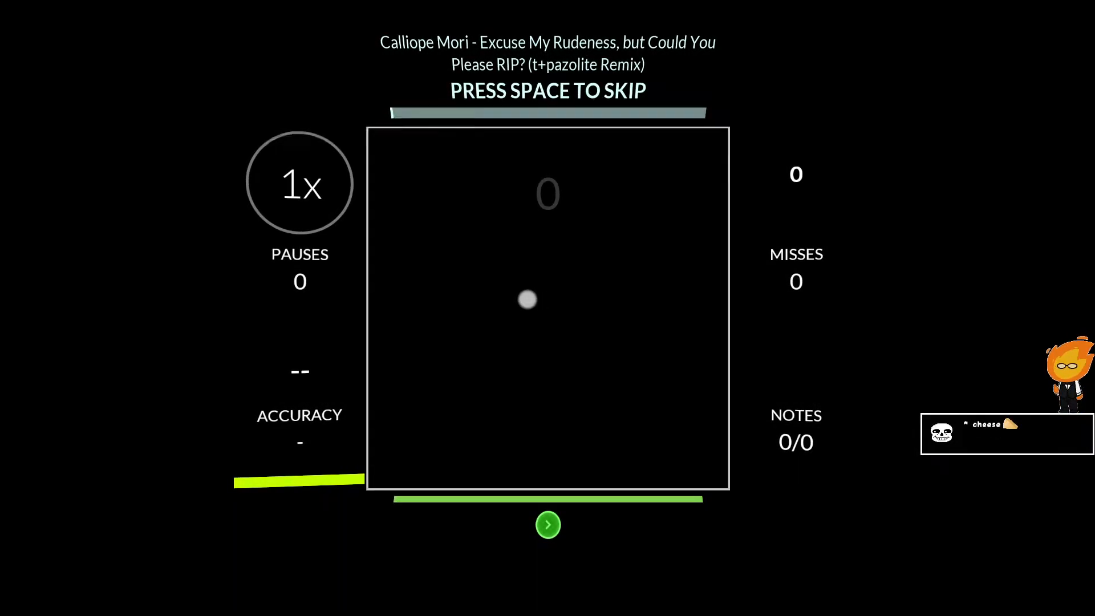
key("space")
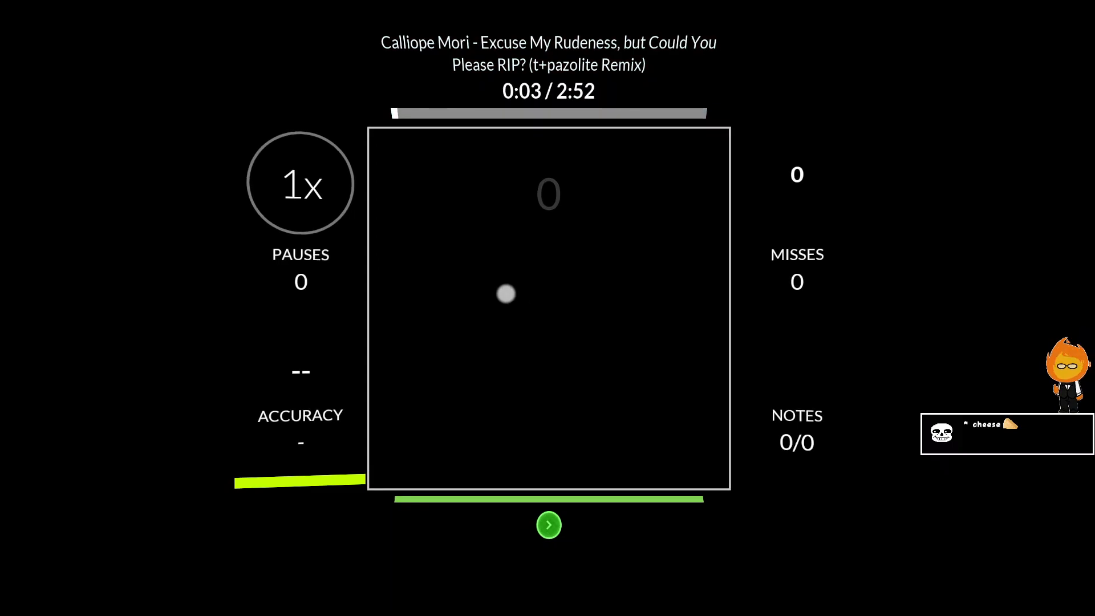